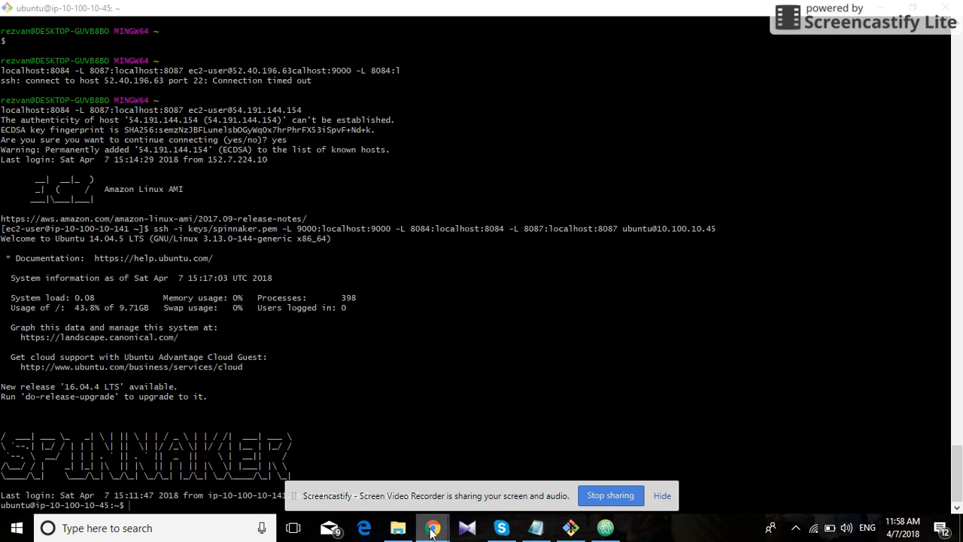
# - Show the Applications list with the devops application; briefly bring up and dismiss the New Application form
pyautogui.click(432, 527)
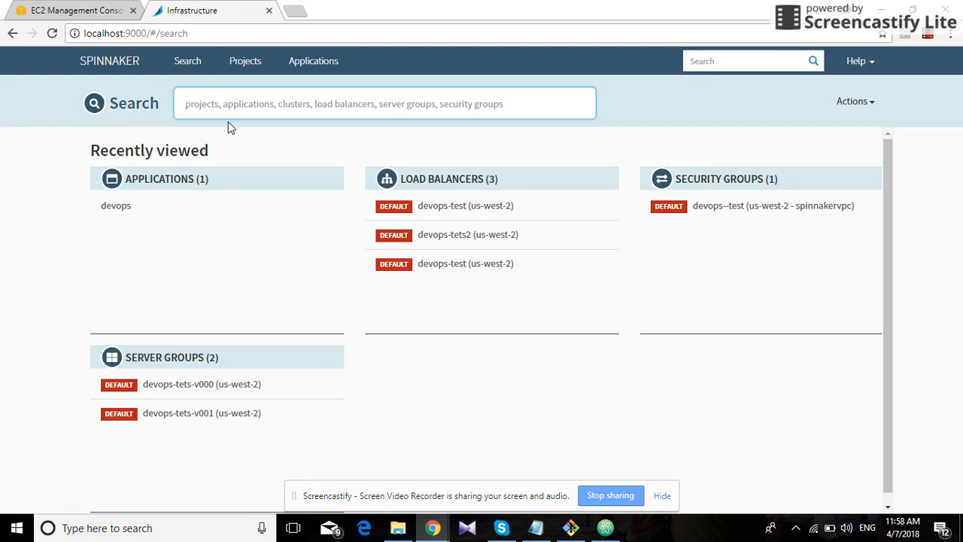
pyautogui.click(313, 60)
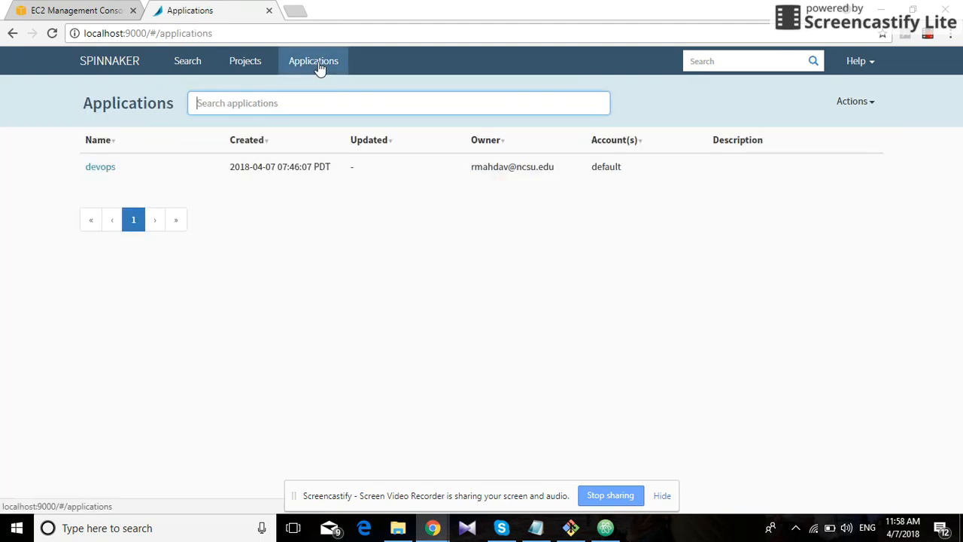
pyautogui.click(855, 101)
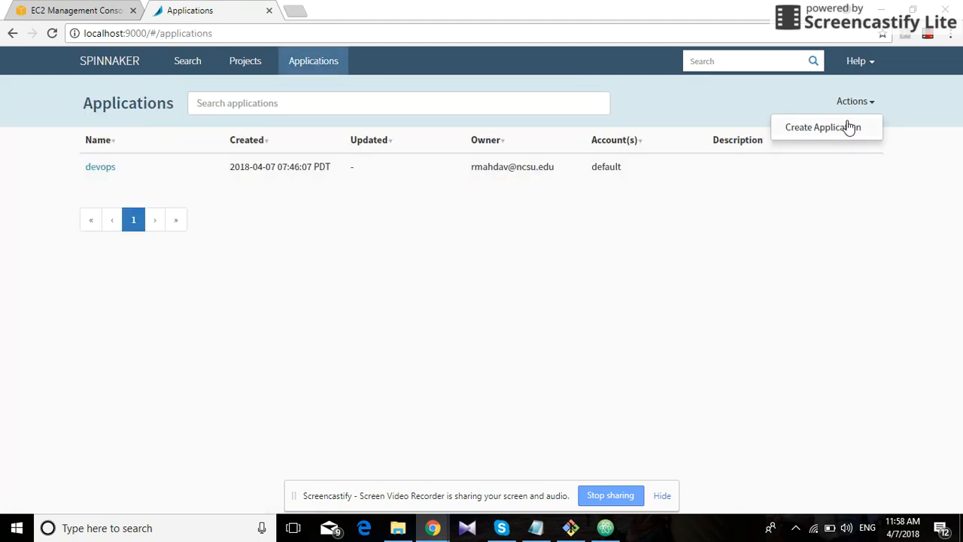
pyautogui.click(821, 127)
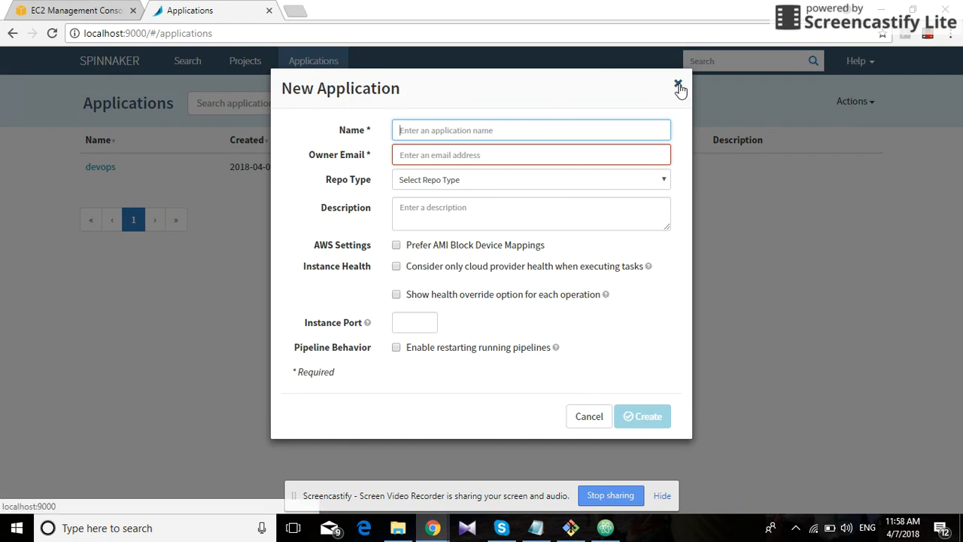
pyautogui.click(677, 82)
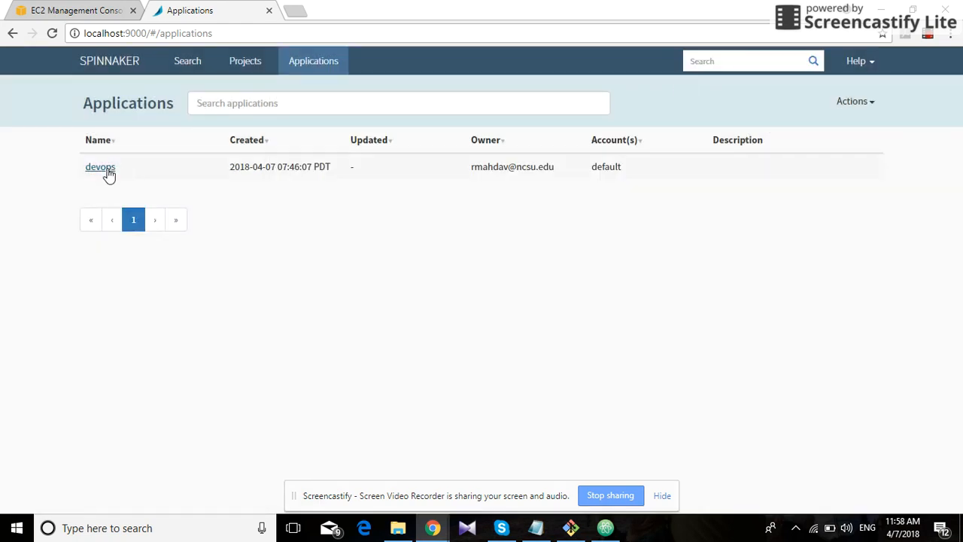
# - Review the devops application's clusters, load balancers and security groups under devops-test
pyautogui.click(100, 166)
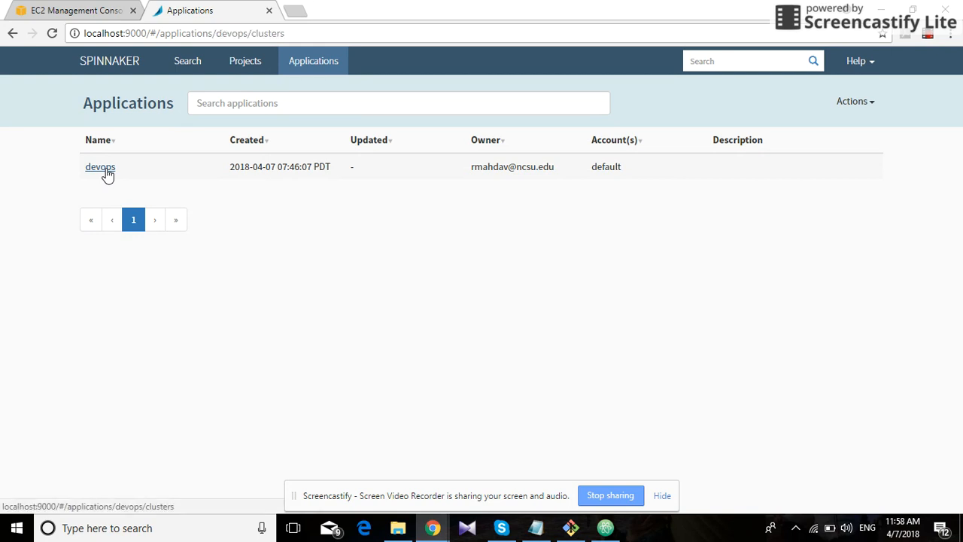
pyautogui.click(99, 166)
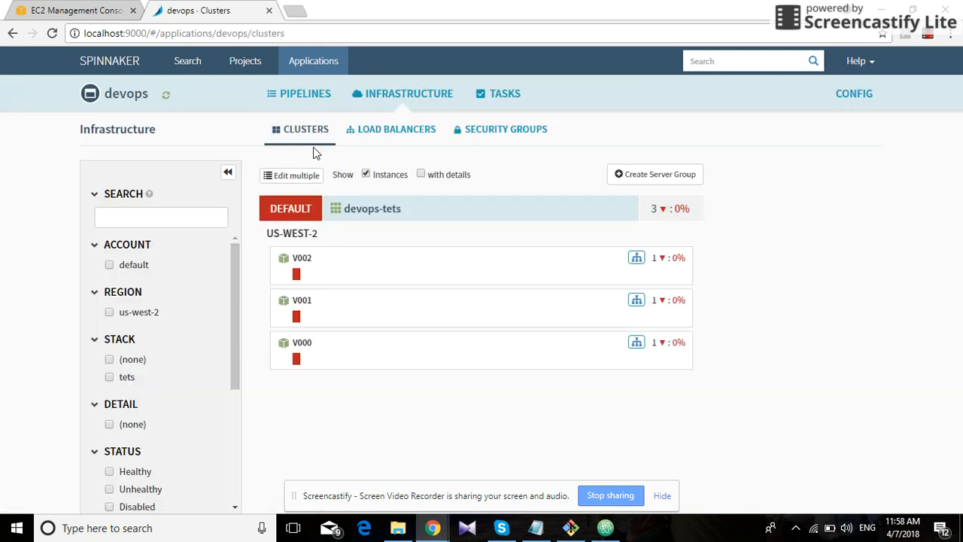
pyautogui.click(506, 130)
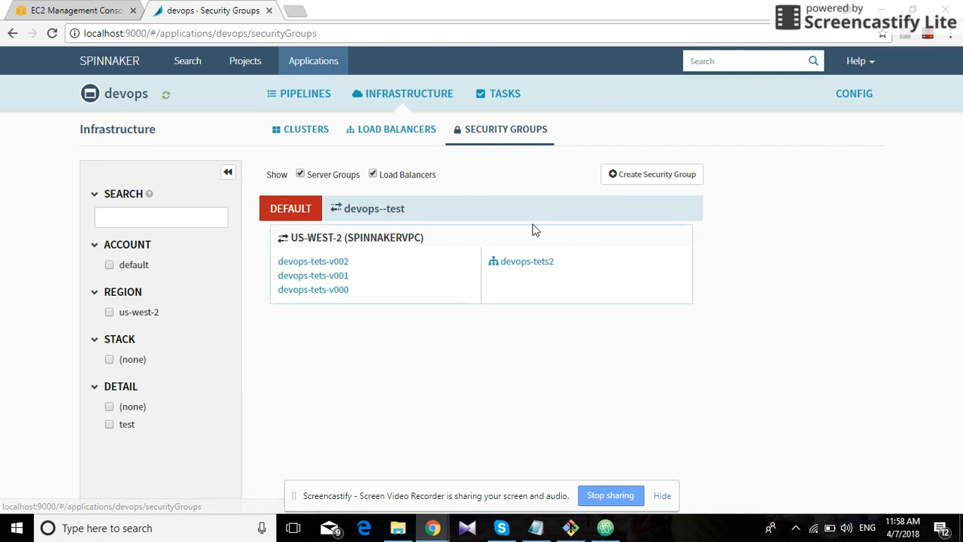
pyautogui.click(397, 130)
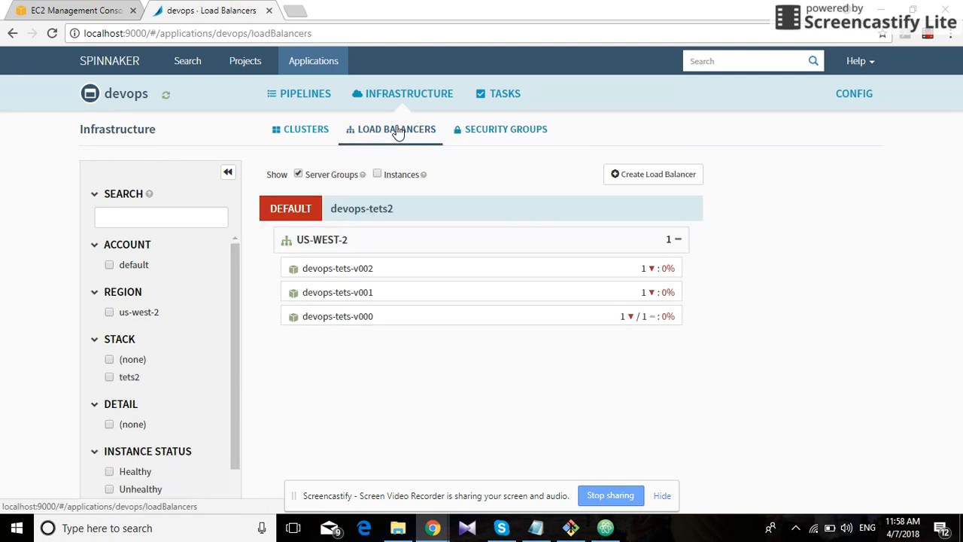
pyautogui.click(505, 129)
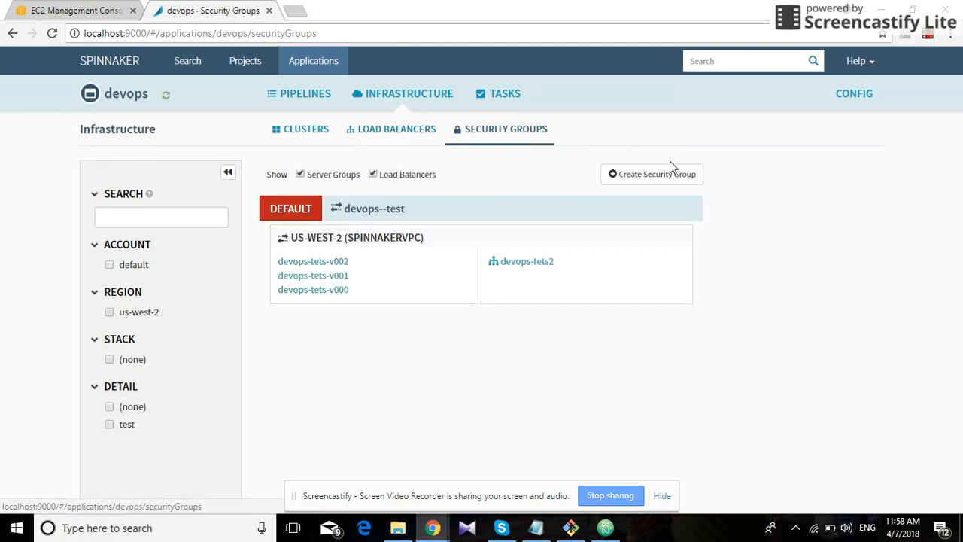
pyautogui.moveTo(683, 178)
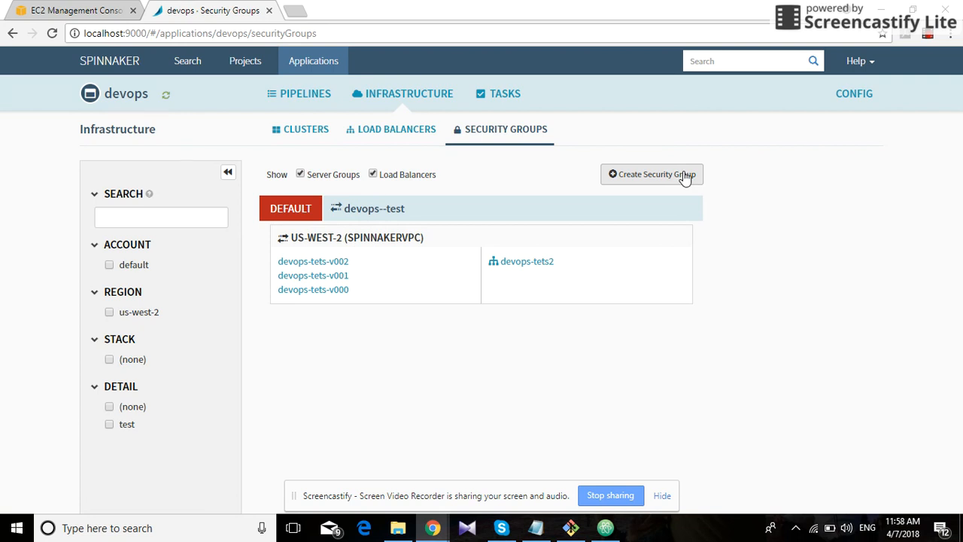
pyautogui.click(652, 174)
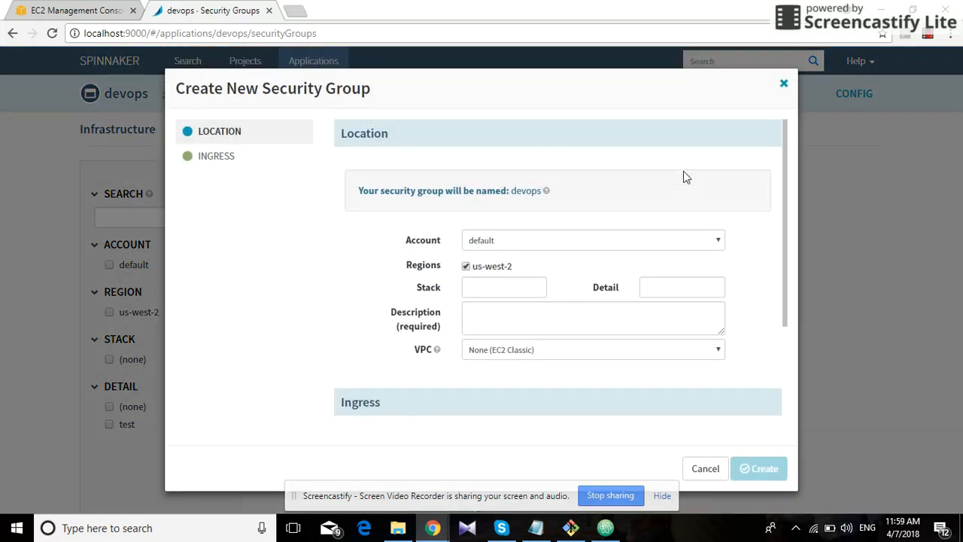
pyautogui.click(593, 241)
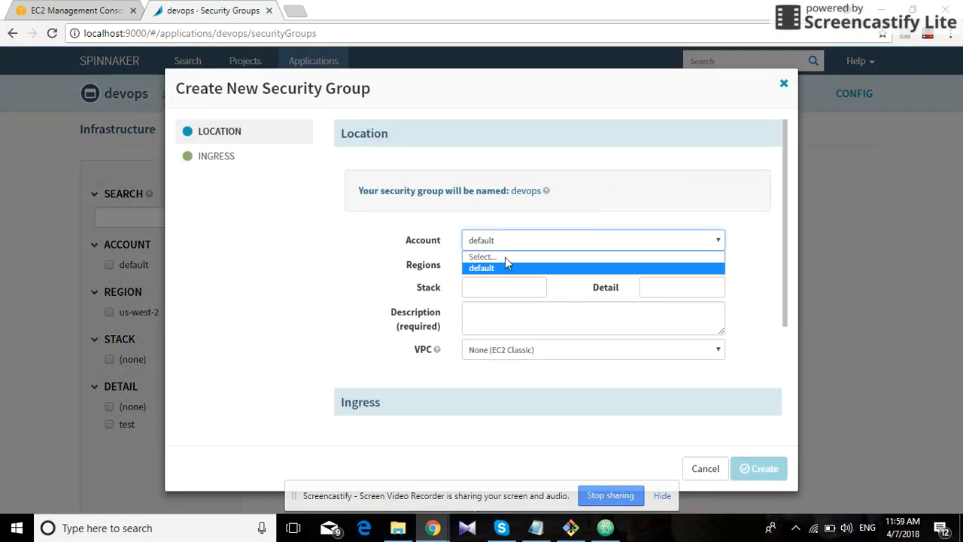
pyautogui.moveTo(675, 241)
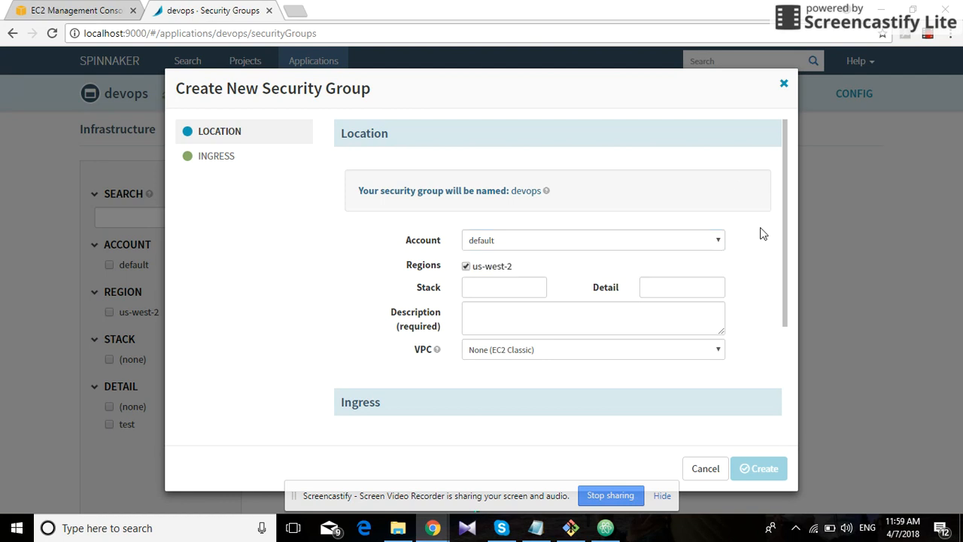
pyautogui.scroll(-3)
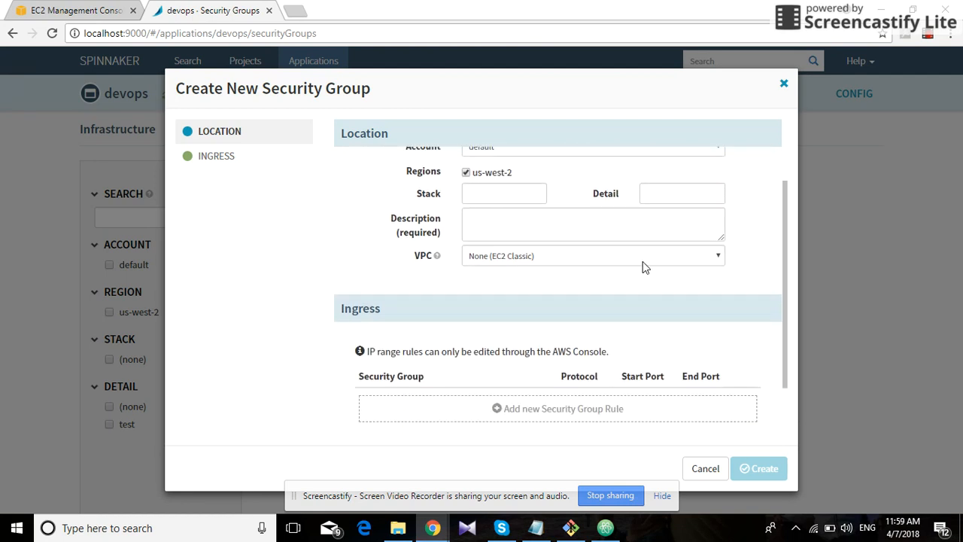
pyautogui.scroll(-3)
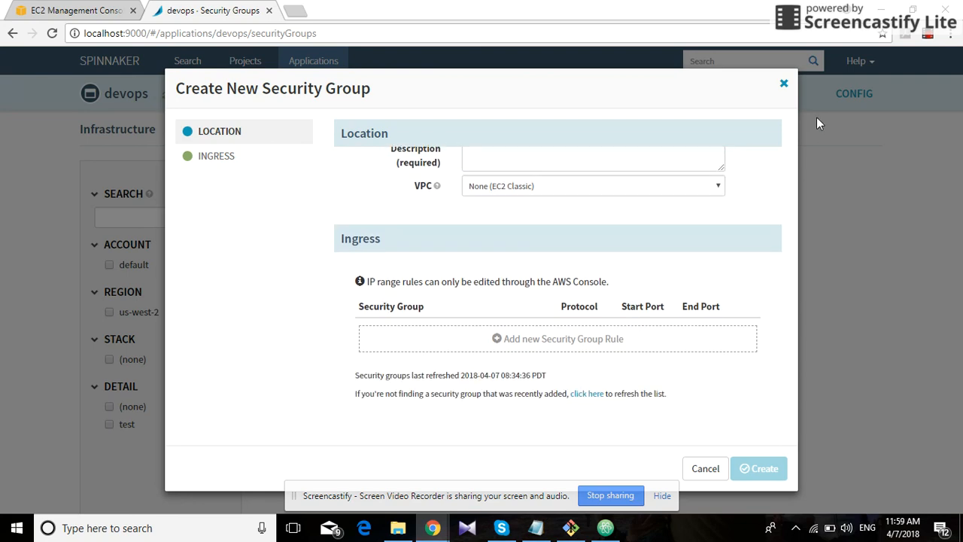
pyautogui.click(704, 468)
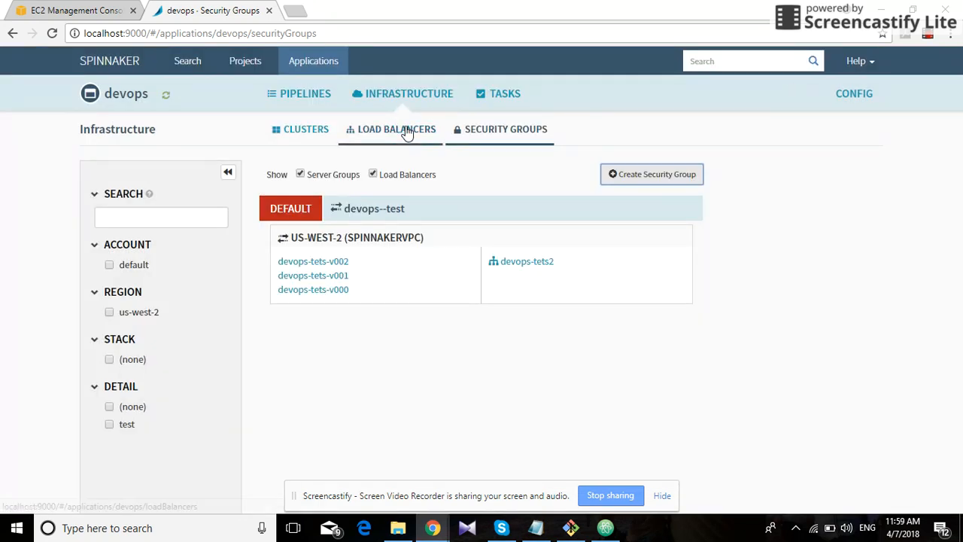
# - Show the devops load balancers (devops-tets2 in us-west-2) and dismiss the load balancer type chooser
pyautogui.click(397, 129)
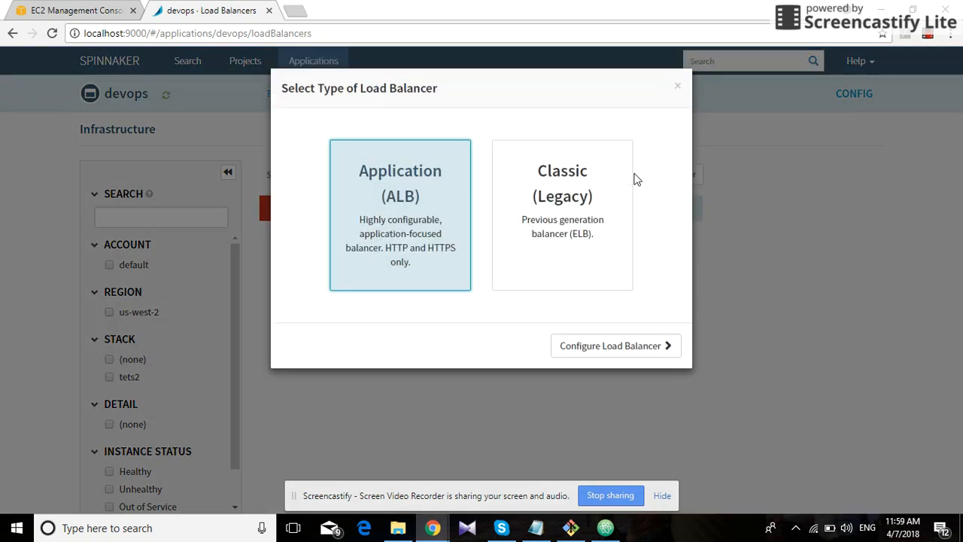
pyautogui.moveTo(562, 180)
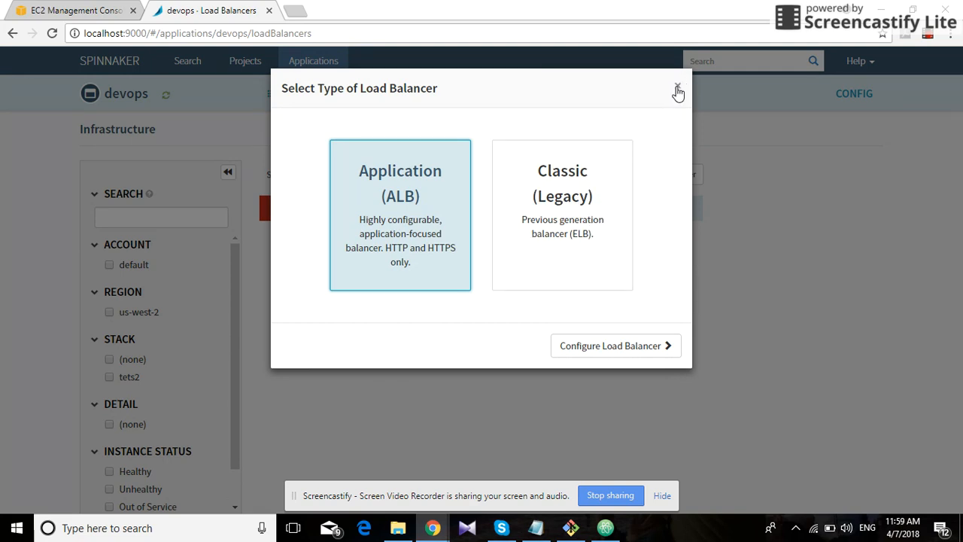
pyautogui.click(677, 88)
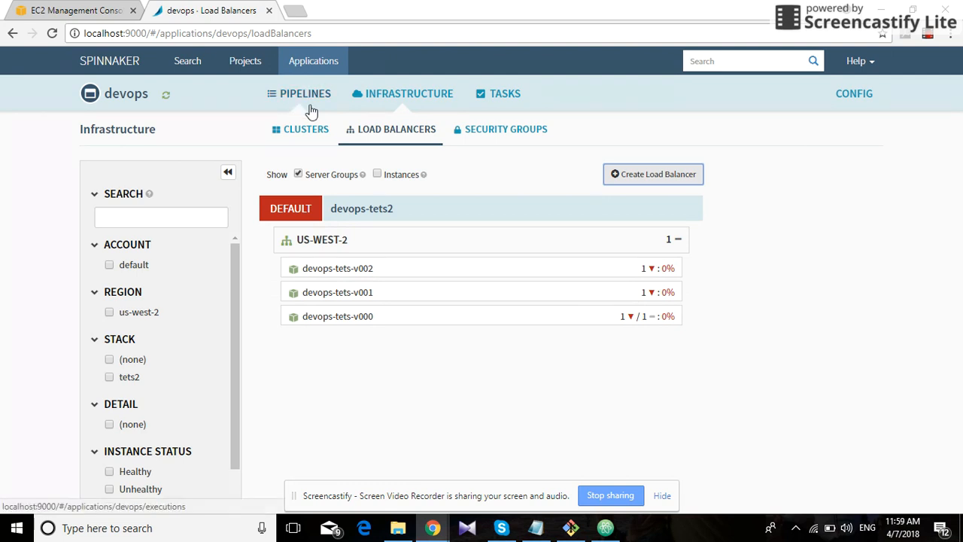
# - Configure the Demo pipeline, showing its Configuration, Bake and Deploy stages
pyautogui.click(304, 93)
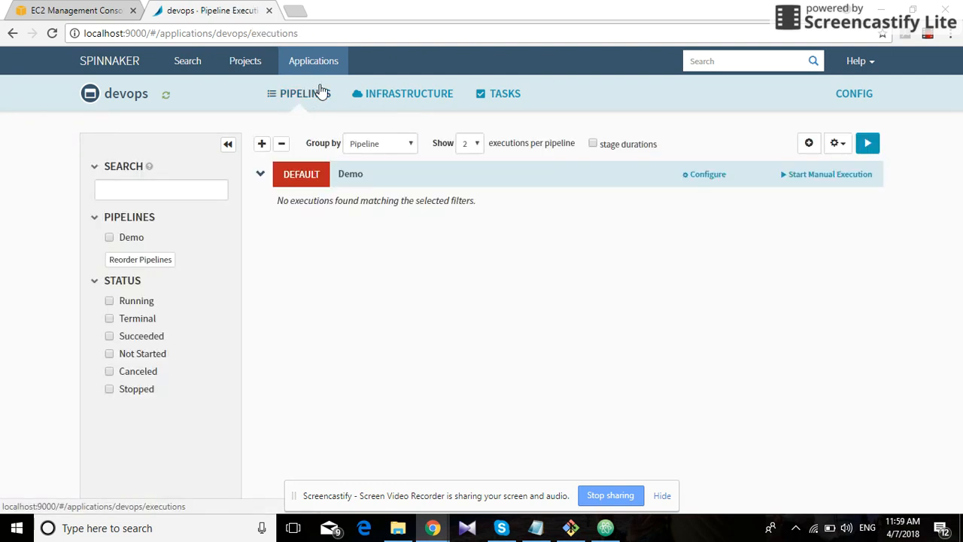
pyautogui.click(706, 175)
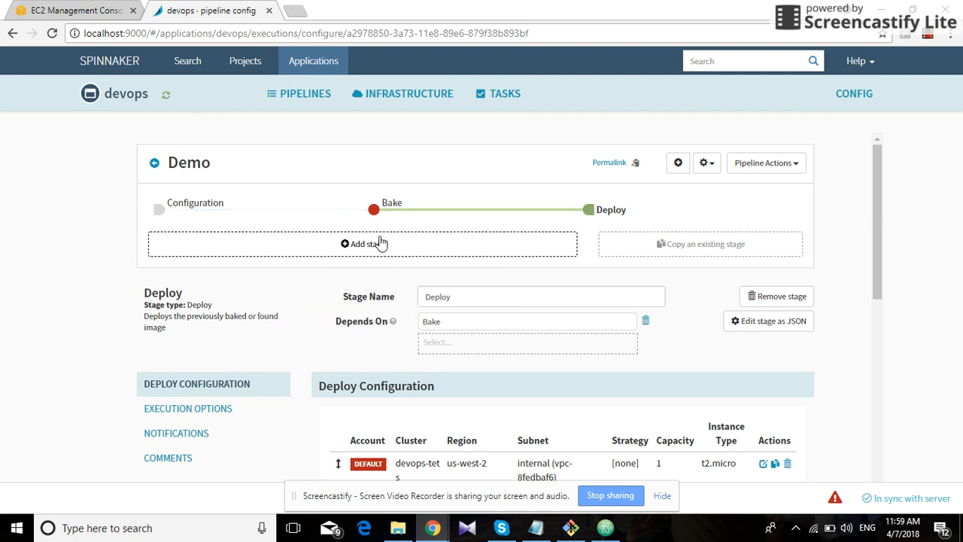
pyautogui.moveTo(600, 232)
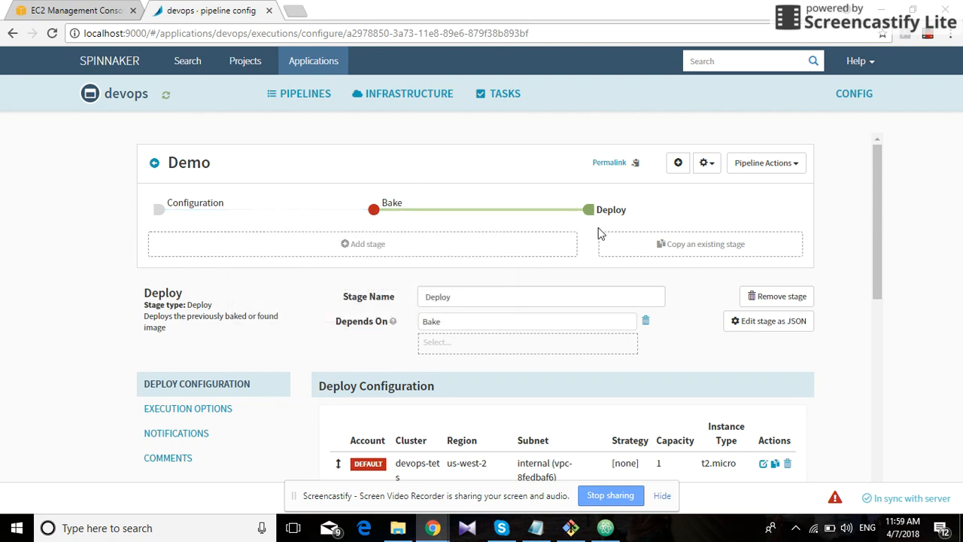
pyautogui.moveTo(379, 249)
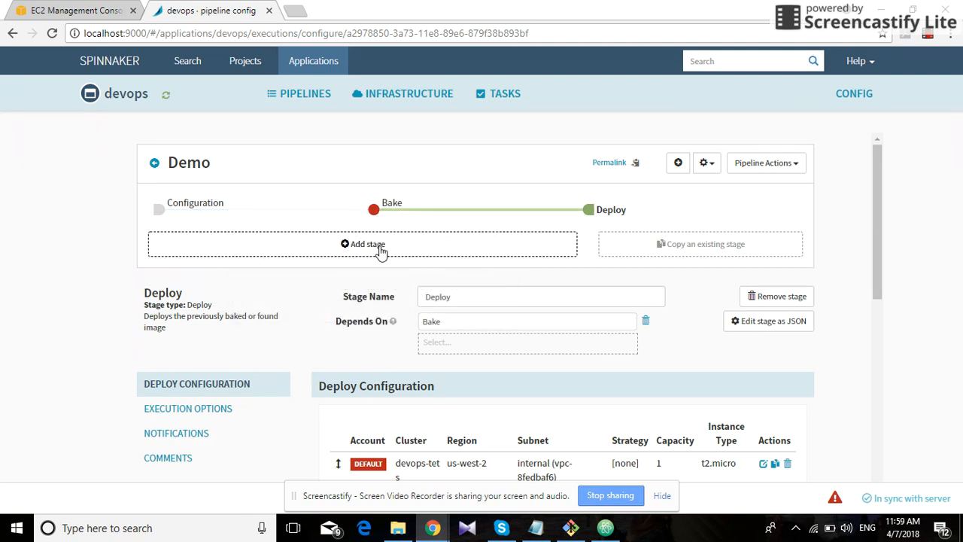
pyautogui.moveTo(424, 251)
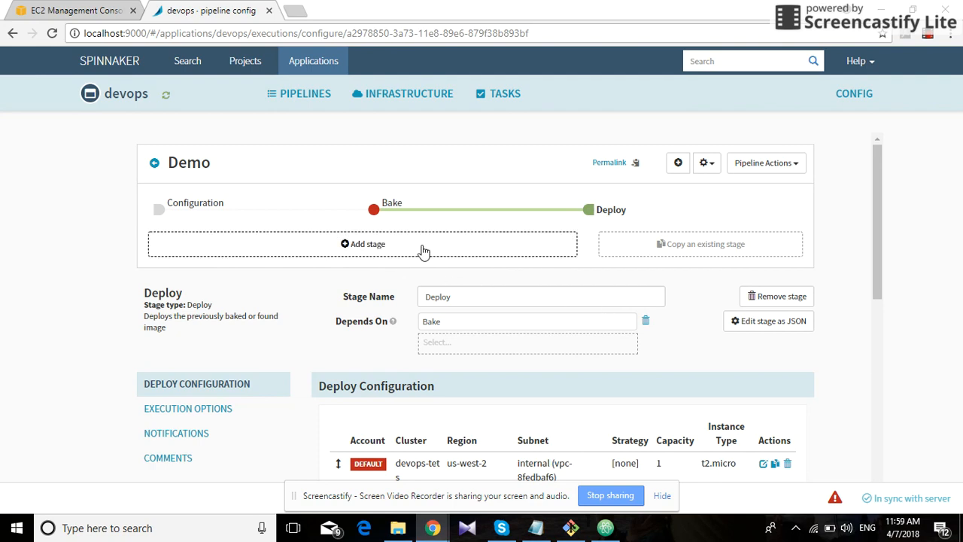
# - Review the Bake stage: region us-west-2, package jenkins, base OS ubuntu 12.04
pyautogui.click(373, 209)
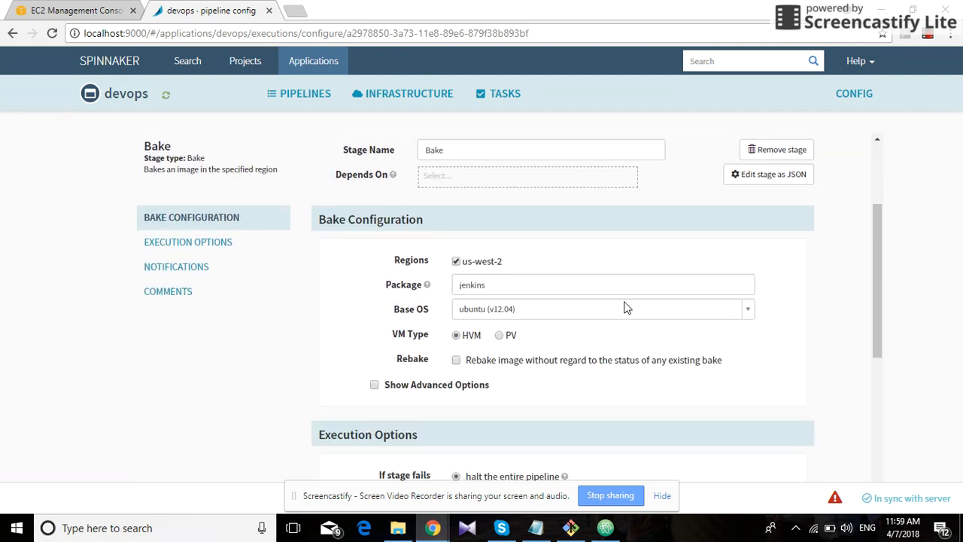
pyautogui.moveTo(609, 318)
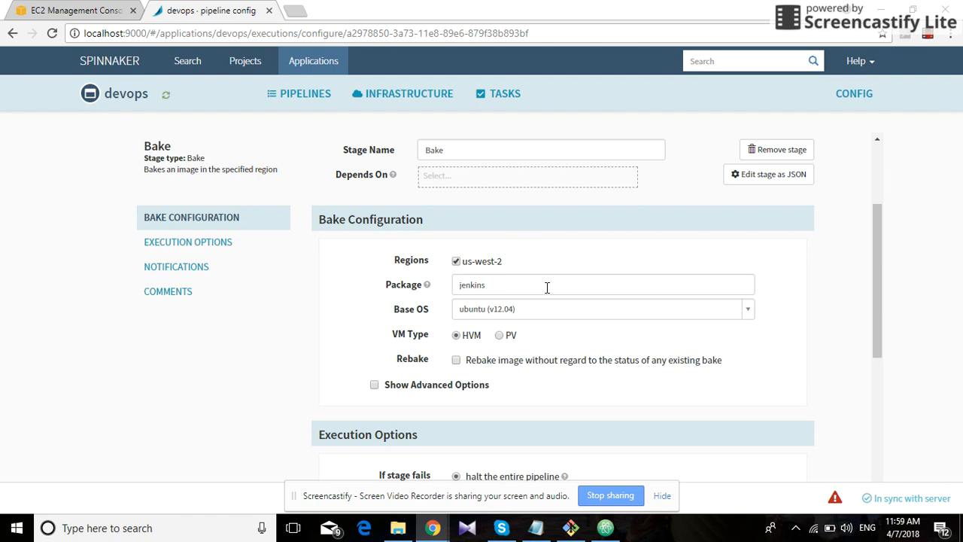
# - Review the Deploy stage: depends on Bake, server group devops-tets in us-west-2 on t2.micro
pyautogui.scroll(3)
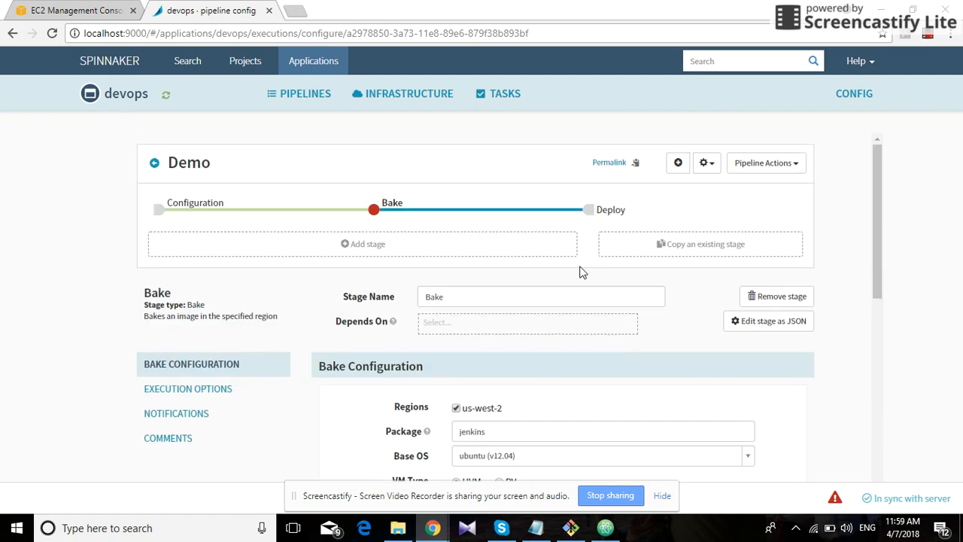
pyautogui.click(590, 210)
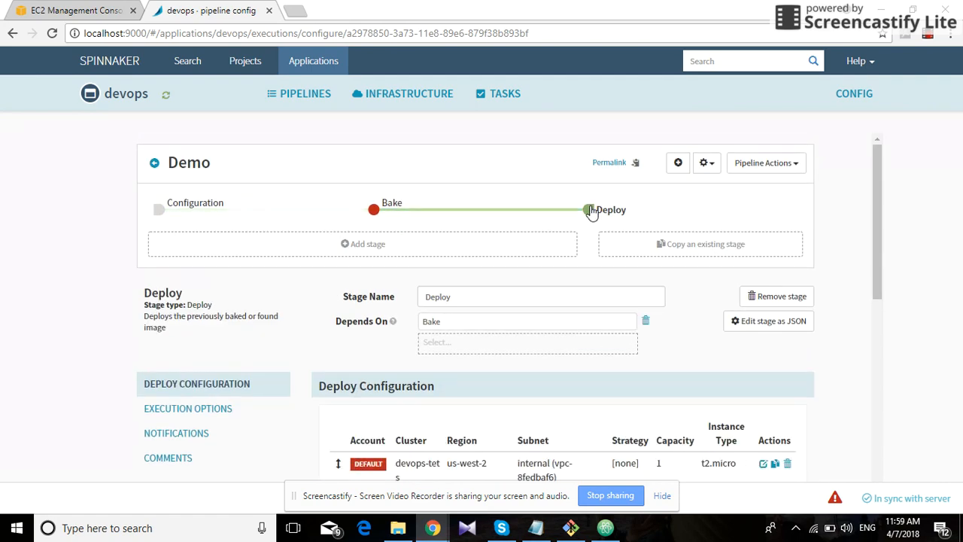
pyautogui.scroll(-3)
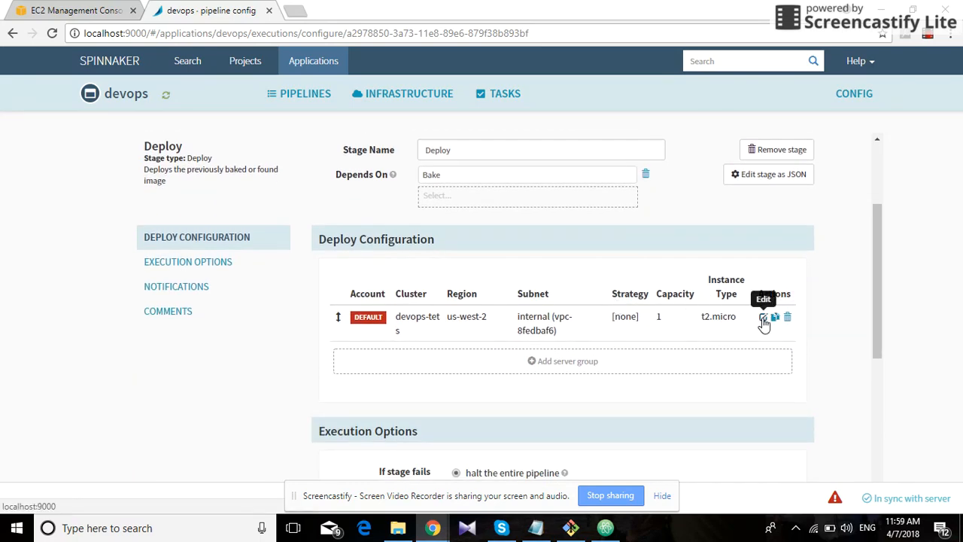
# - Review the devops-tets deployment cluster settings through capacity and availability zones us-west-2a, 2b, 2c
pyautogui.click(763, 316)
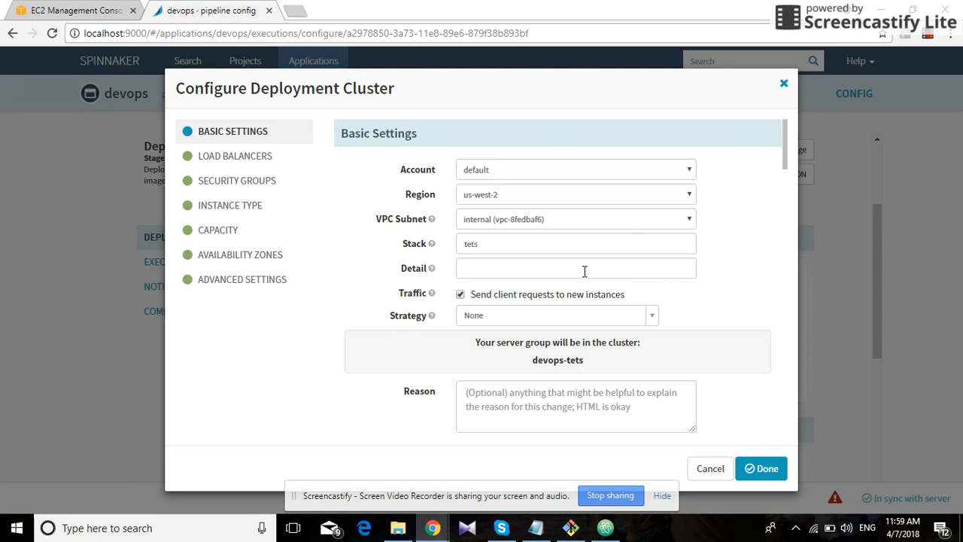
pyautogui.moveTo(651, 262)
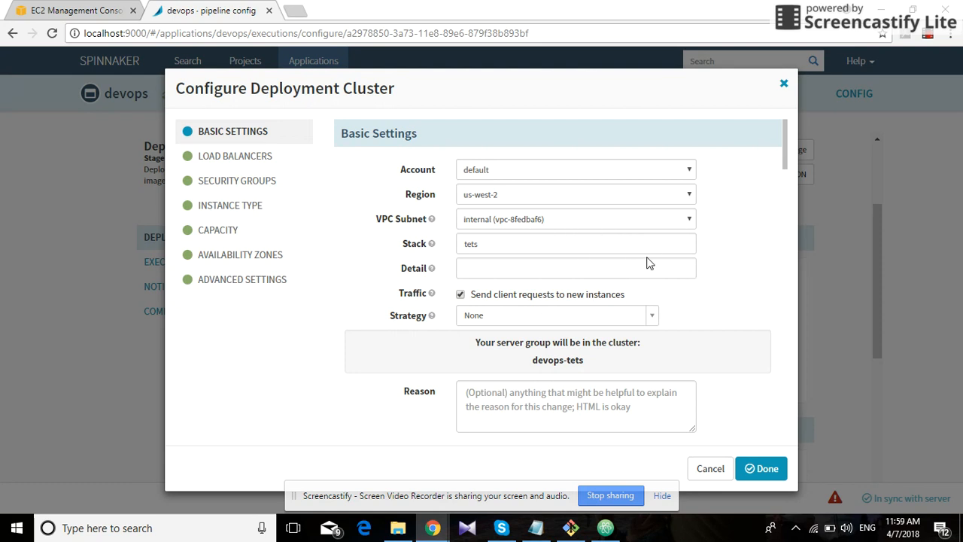
pyautogui.click(235, 155)
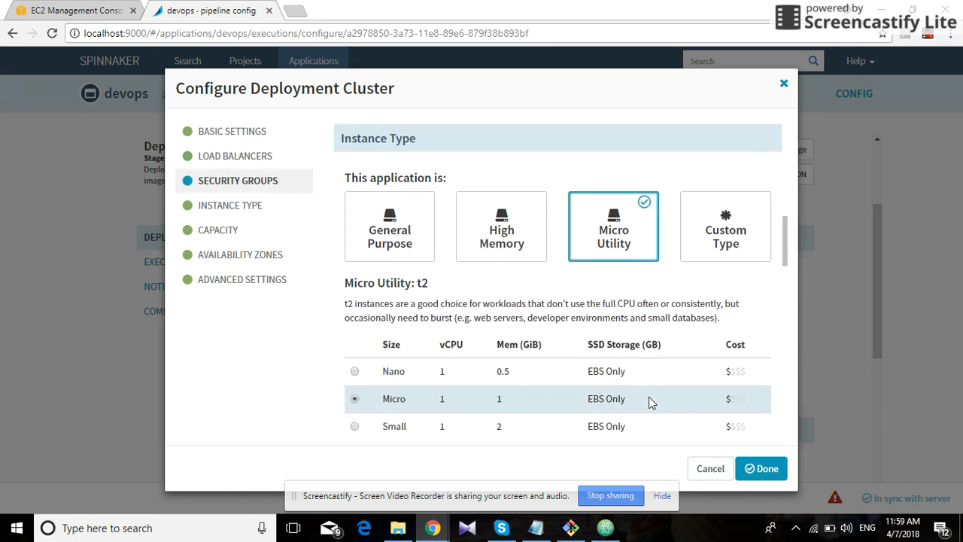
pyautogui.scroll(-3)
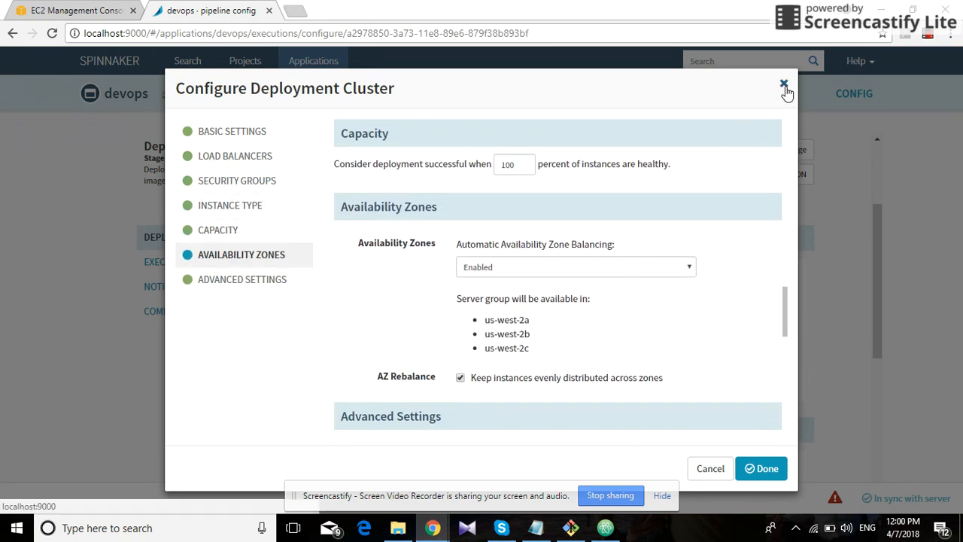
# - Run the Demo pipeline manually and confirm, so it shows as running at the Deploy stage
pyautogui.click(782, 83)
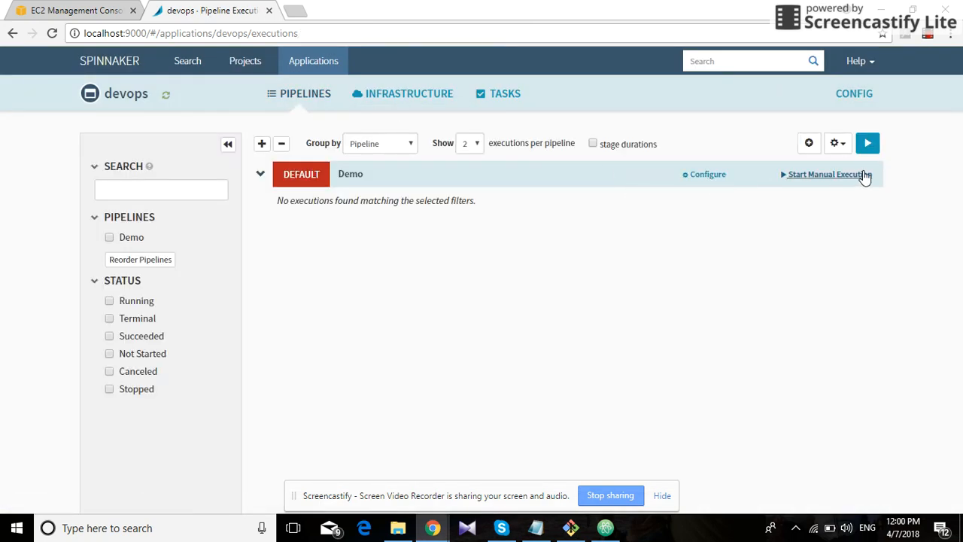
pyautogui.click(824, 174)
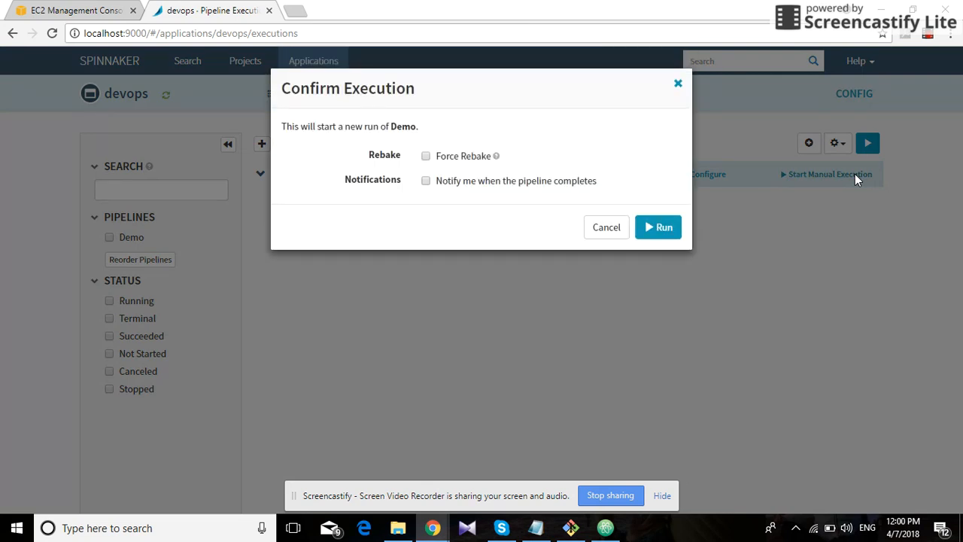
pyautogui.click(658, 226)
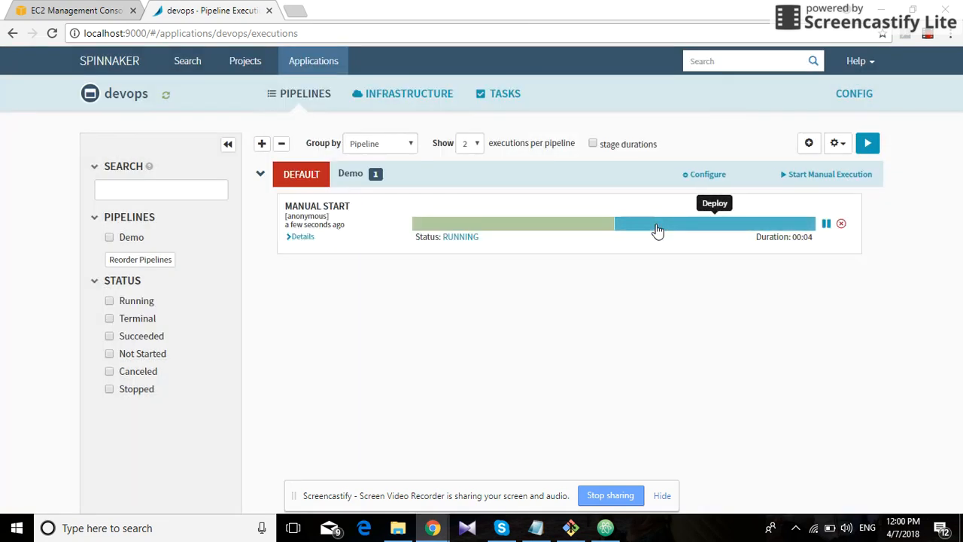
pyautogui.moveTo(481, 385)
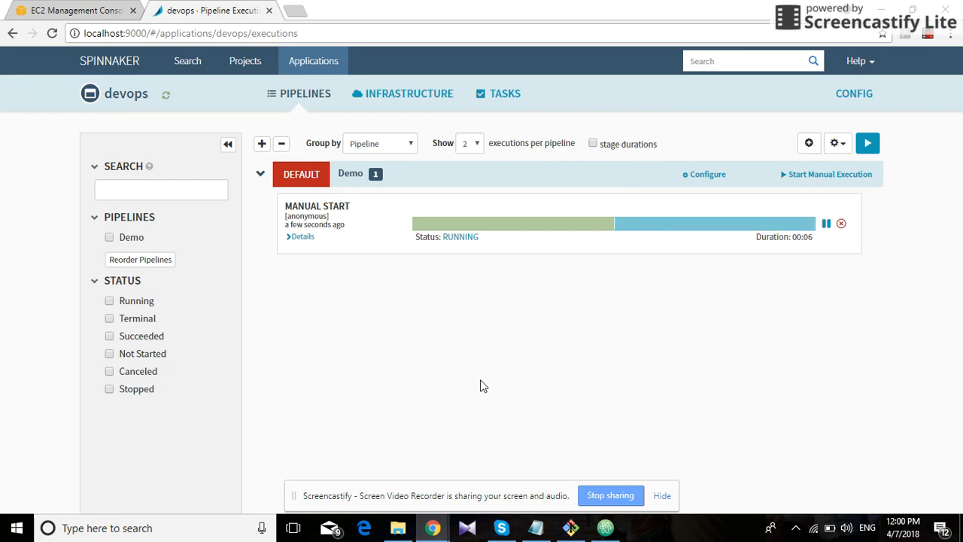
# - Inspect the new pending t2.micro instance in the EC2 console, then return to the Spinnaker run
pyautogui.click(72, 9)
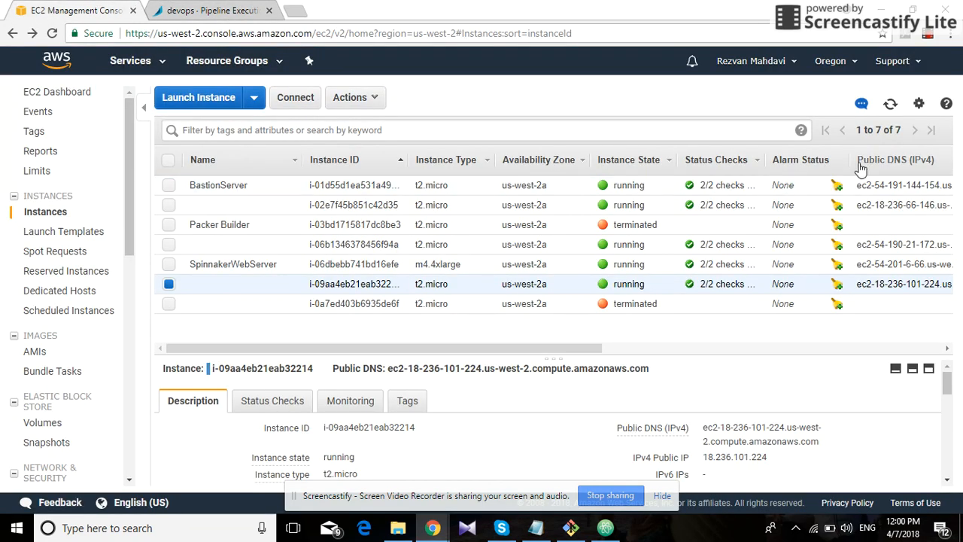
pyautogui.moveTo(906, 137)
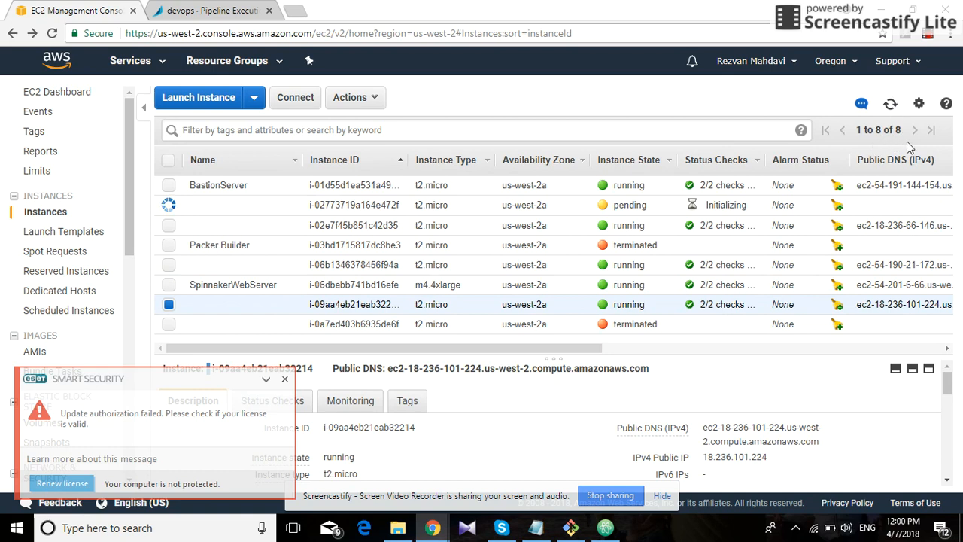
pyautogui.click(286, 379)
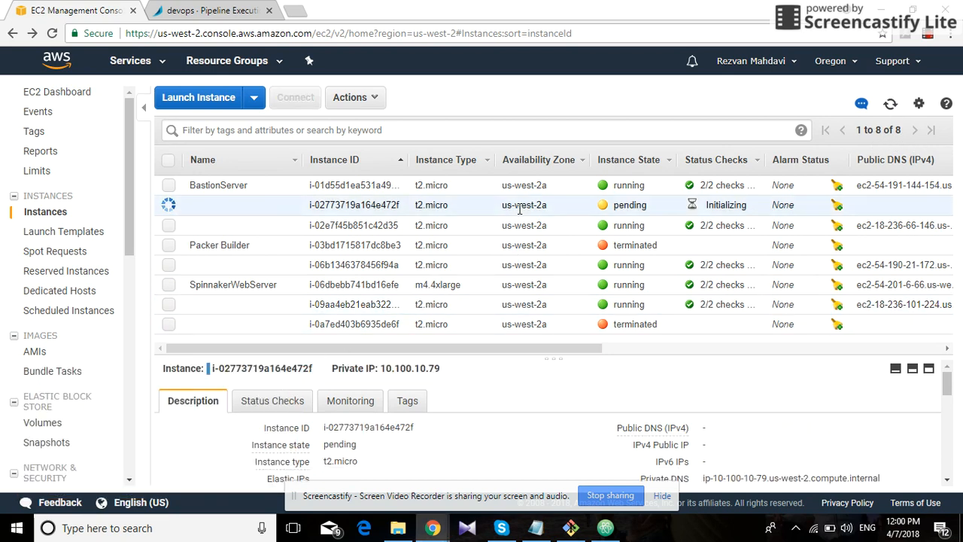
pyautogui.moveTo(664, 217)
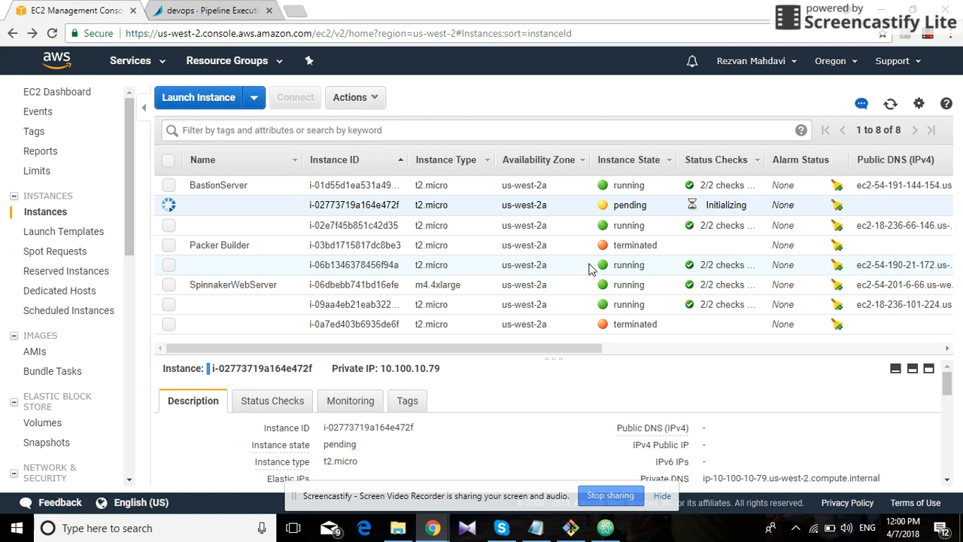
pyautogui.moveTo(211, 9)
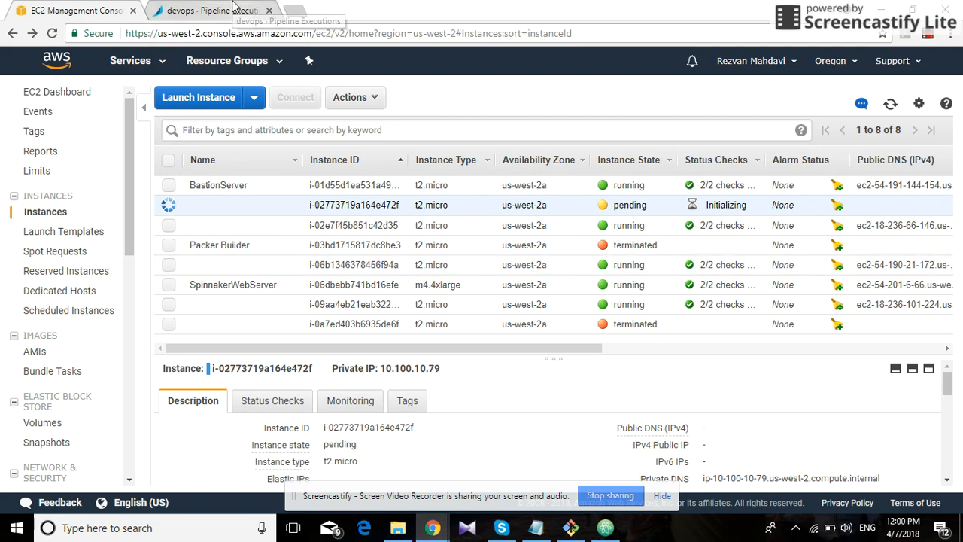
pyautogui.click(211, 9)
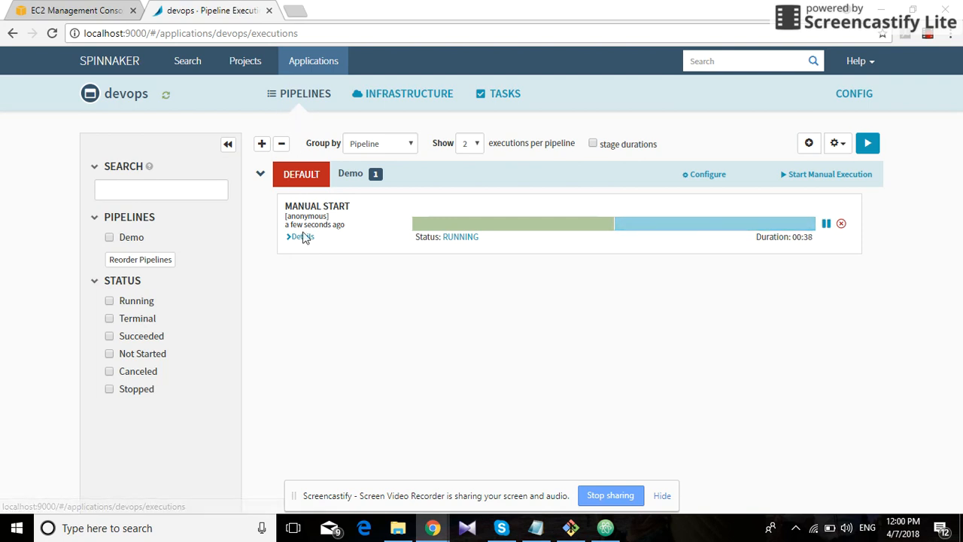
# - Expand the running execution's Deploy stage details: Bake succeeded, devops-tets-v003 awaiting a healthy instance
pyautogui.click(300, 236)
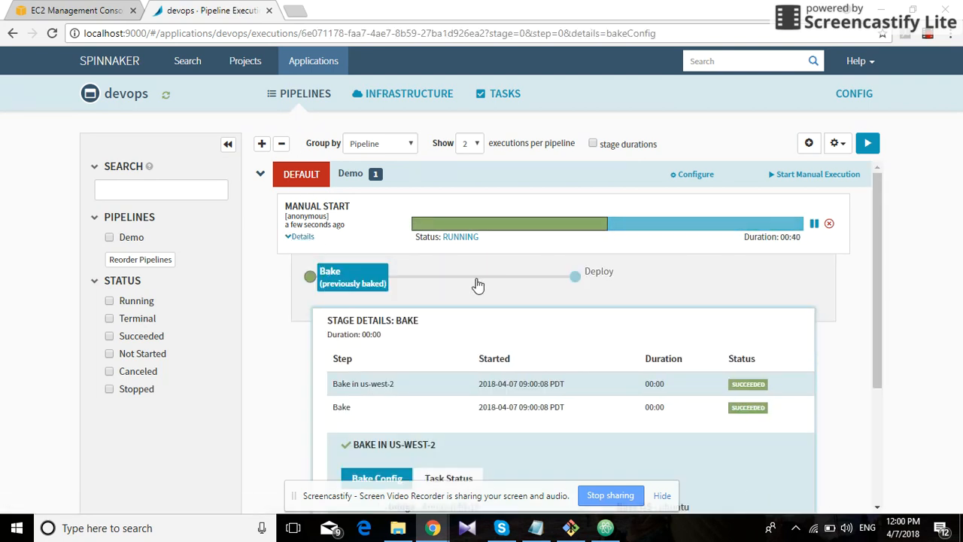
pyautogui.scroll(-3)
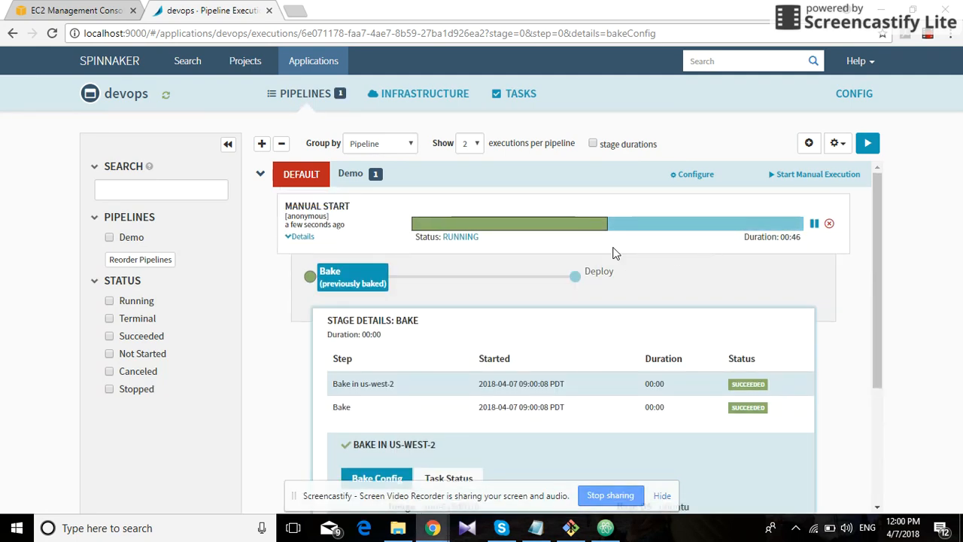
pyautogui.click(599, 271)
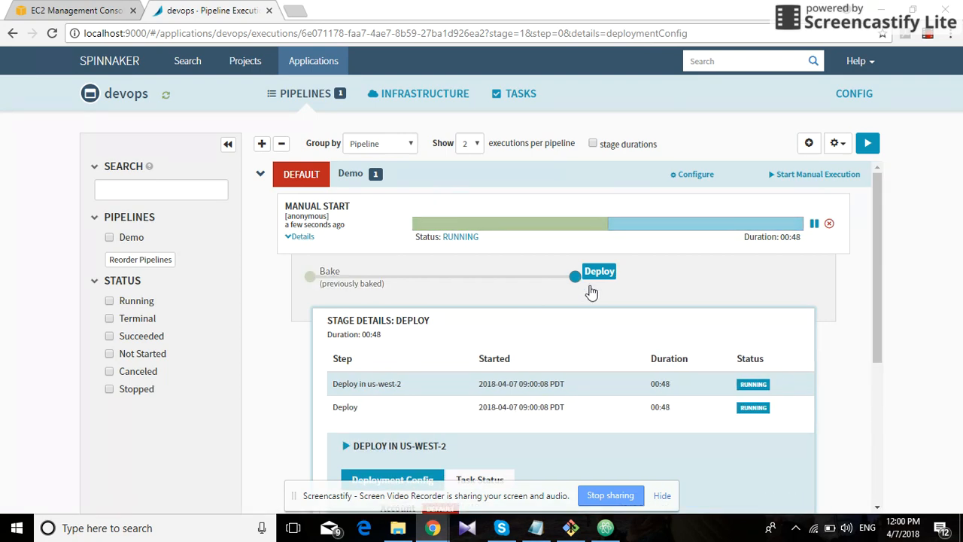
pyautogui.scroll(-3)
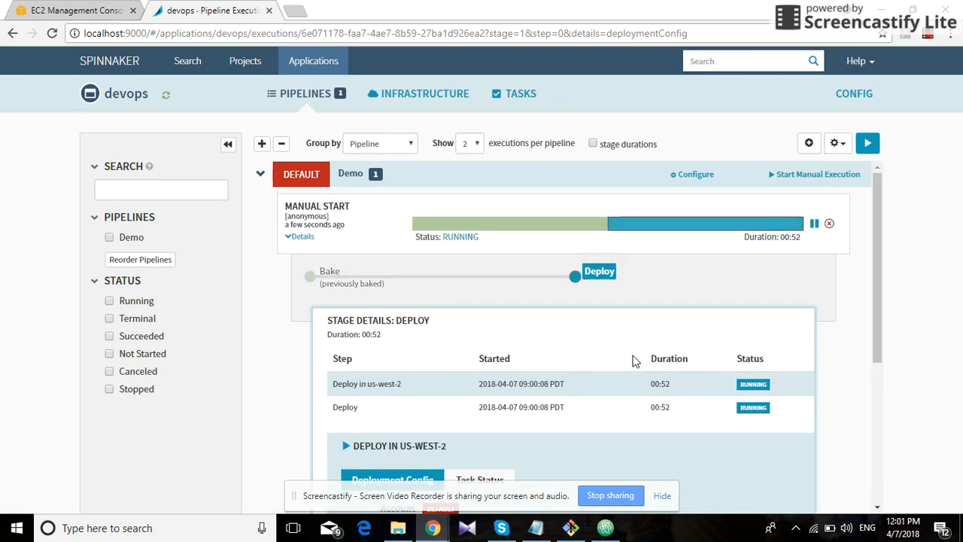
pyautogui.scroll(-3)
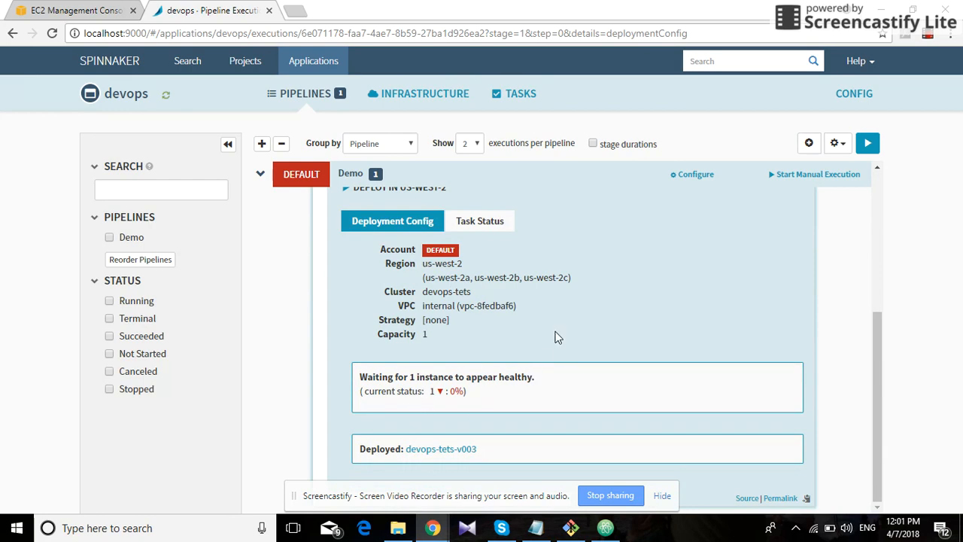
# - Return to the EC2 instance list and copy the new instance's public IP 54.200.45.193
pyautogui.click(72, 9)
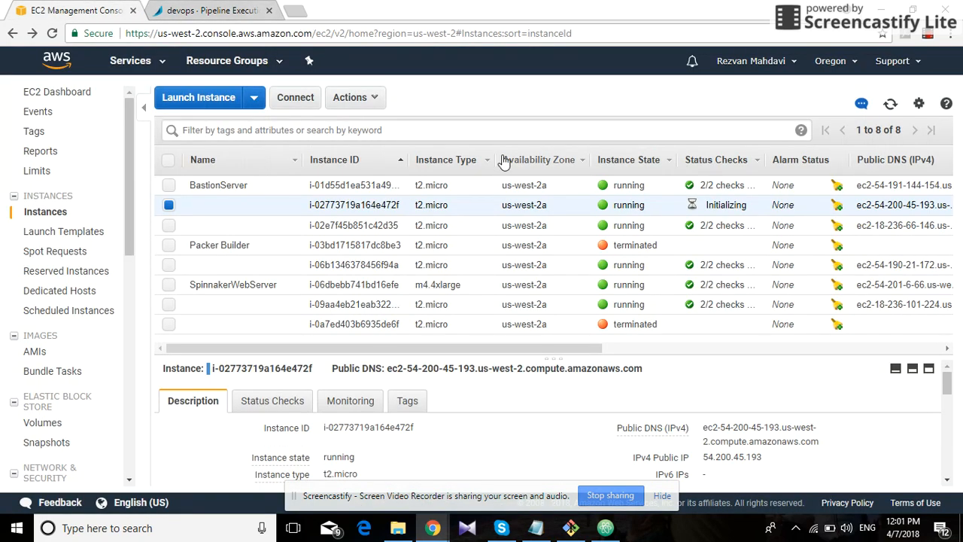
pyautogui.moveTo(777, 428)
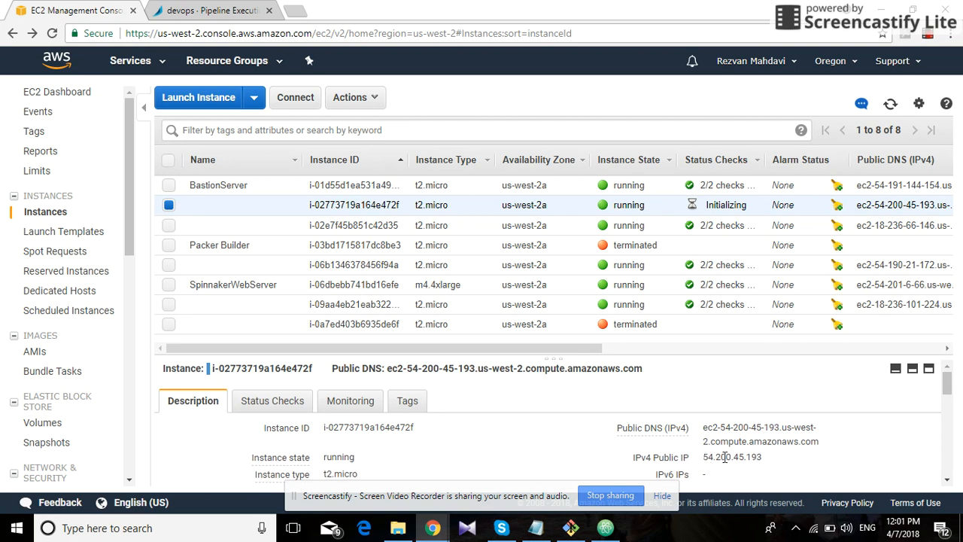
pyautogui.doubleClick(731, 458)
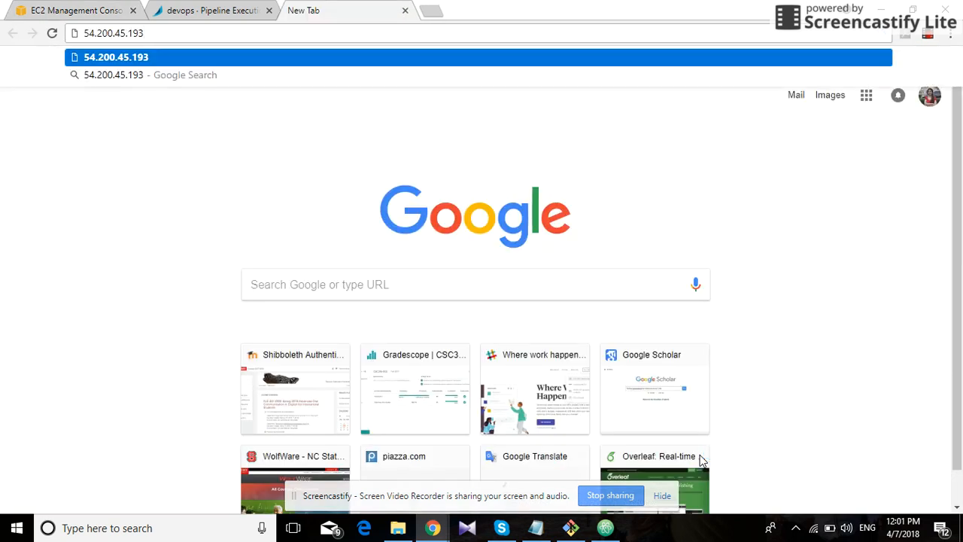
# - Load the Jenkins dashboard at 54.200.45.193:8080 in a new tab
pyautogui.write(':8080')
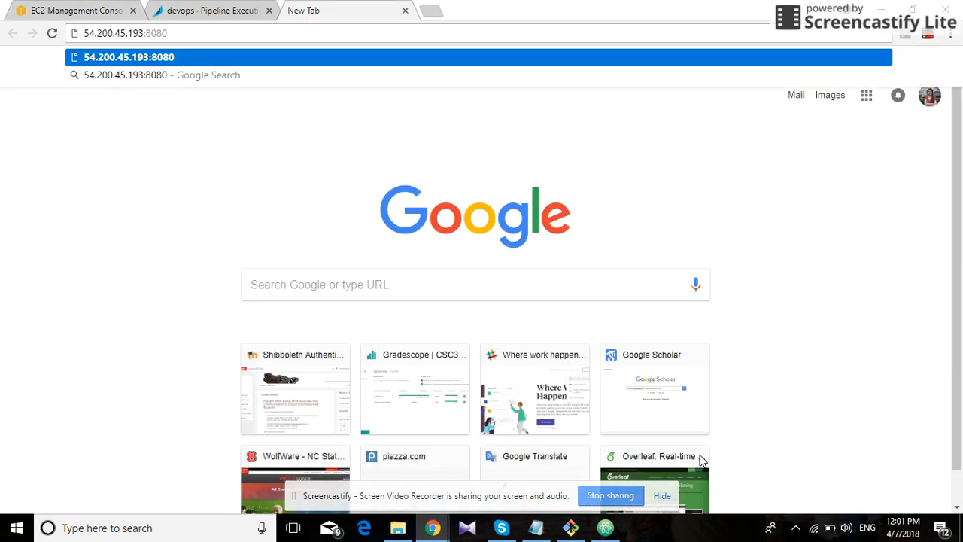
pyautogui.press('Return')
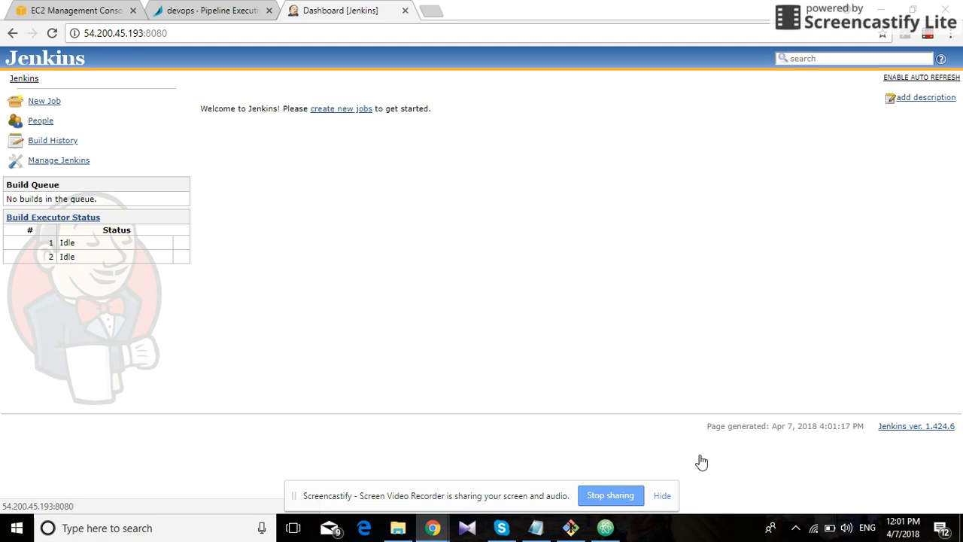
pyautogui.moveTo(652, 473)
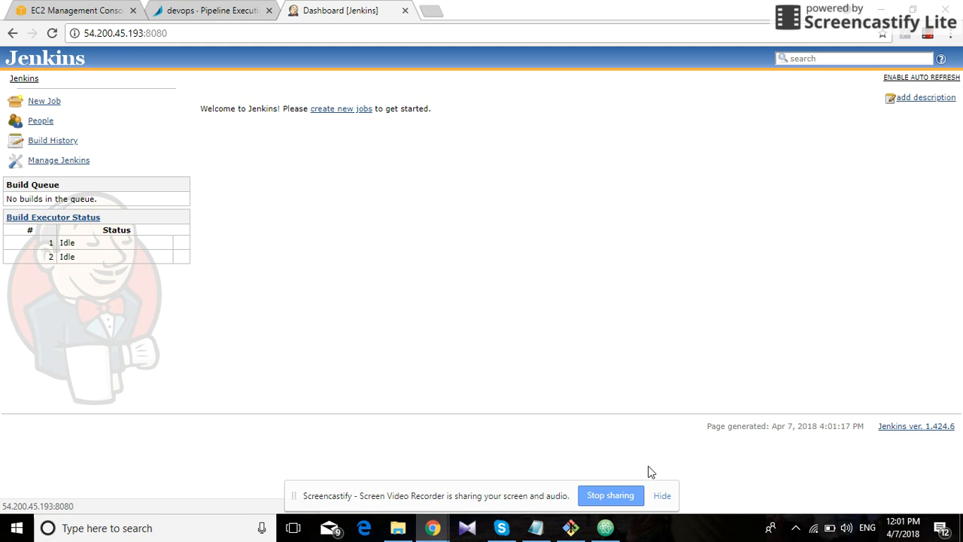